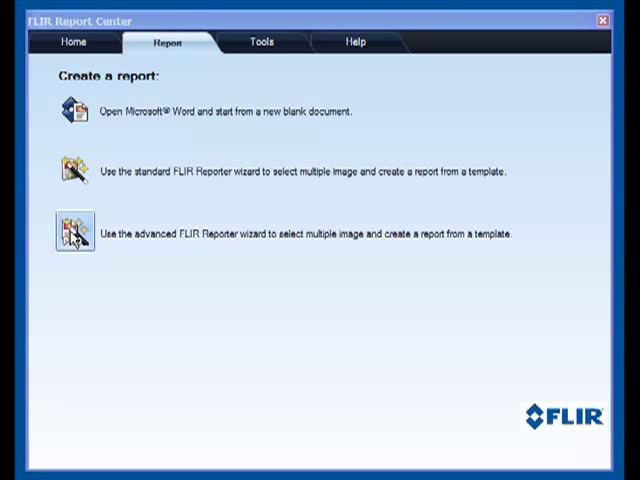
- Launch the advanced FLIR Reporter wizard for a multi-image template report
left_click(74, 232)
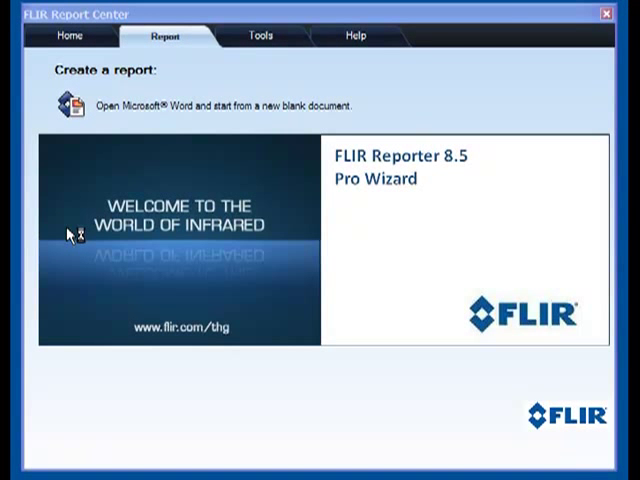
left_click(72, 106)
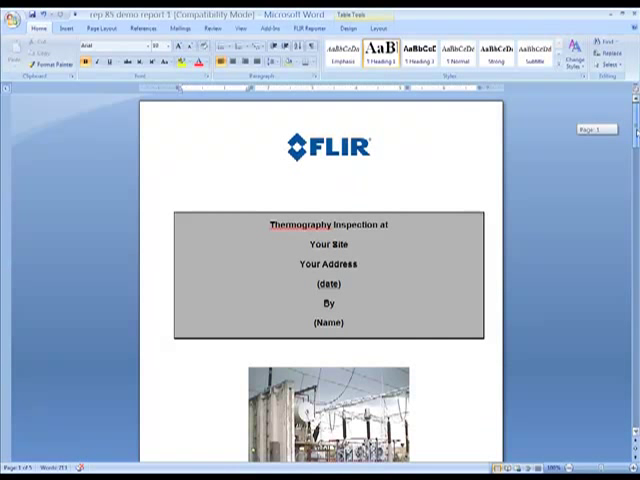
scroll("down", 3)
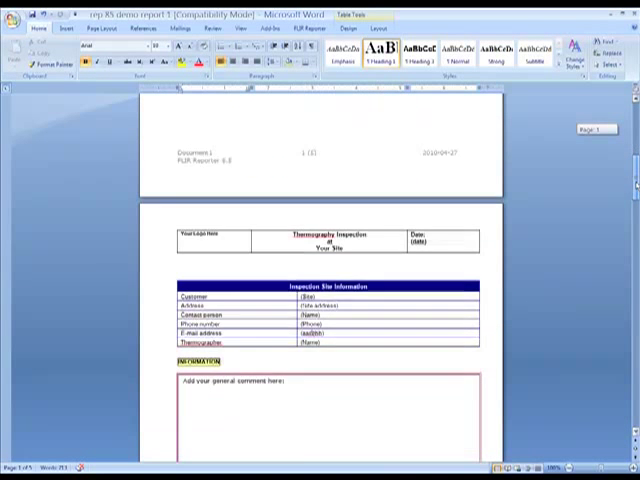
scroll("down", 3)
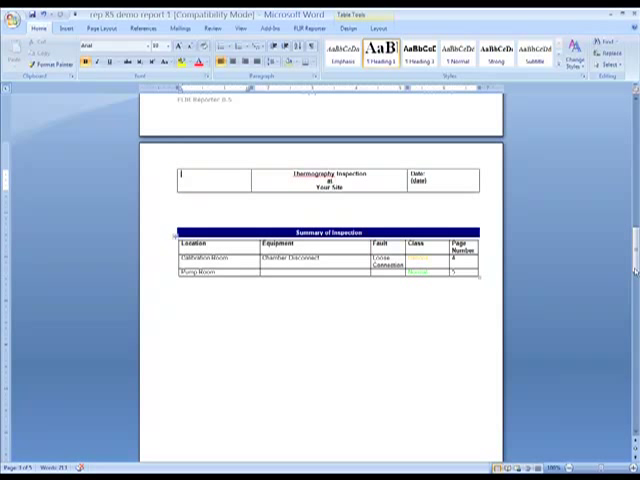
scroll("down", 3)
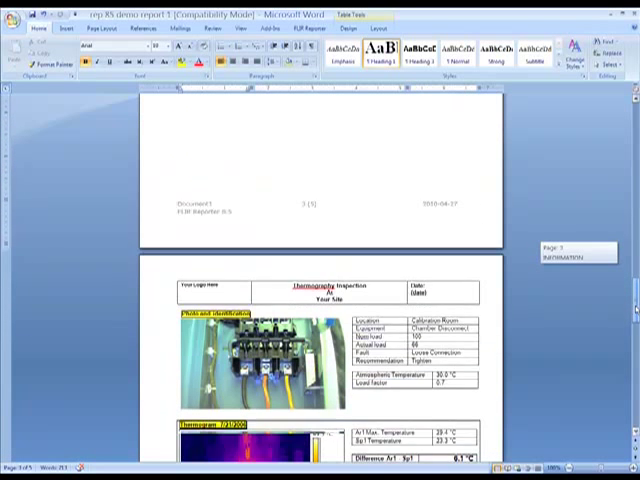
scroll("down", 3)
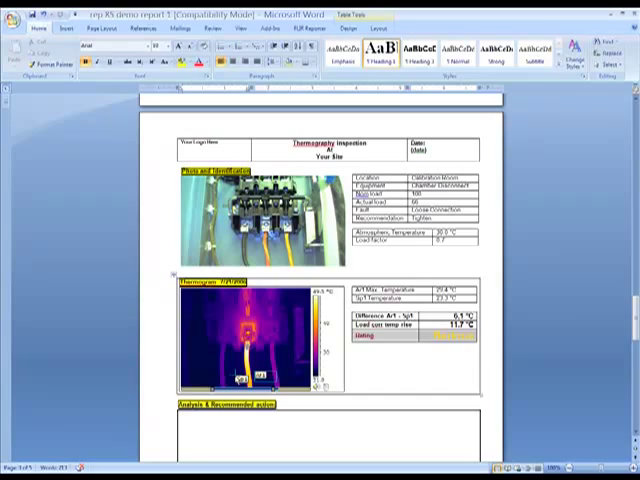
scroll("down", 3)
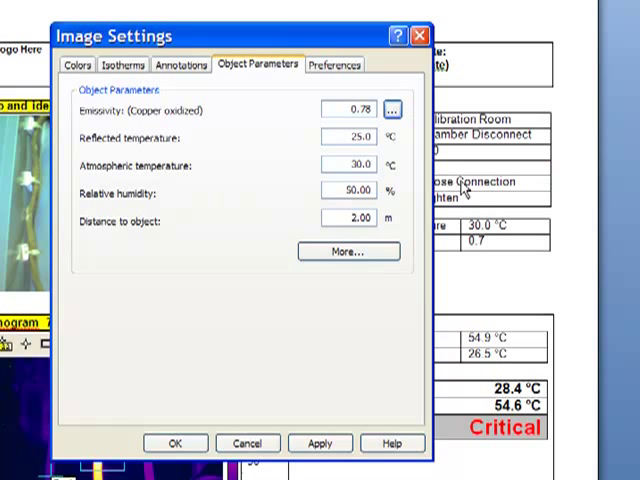
- Show More Object Parameters with external optics 20 °C and transmission 1.00
left_click(348, 250)
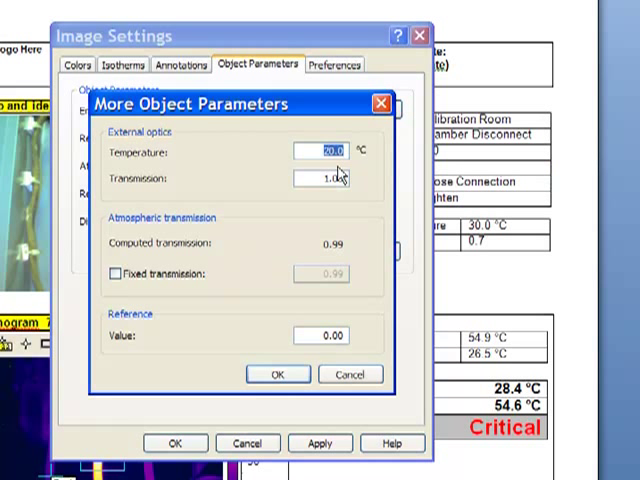
mouse_move(314, 218)
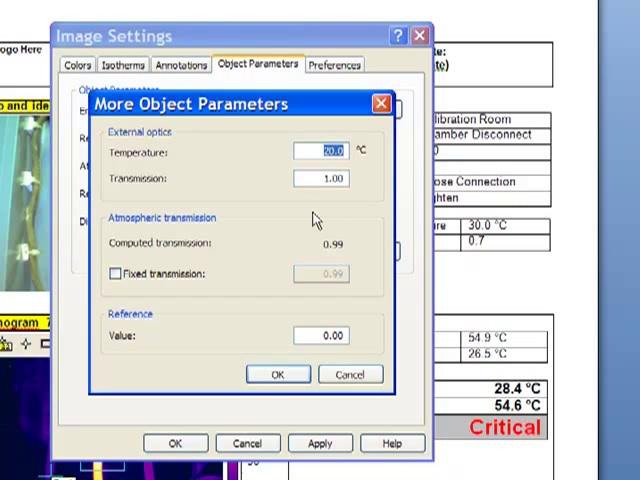